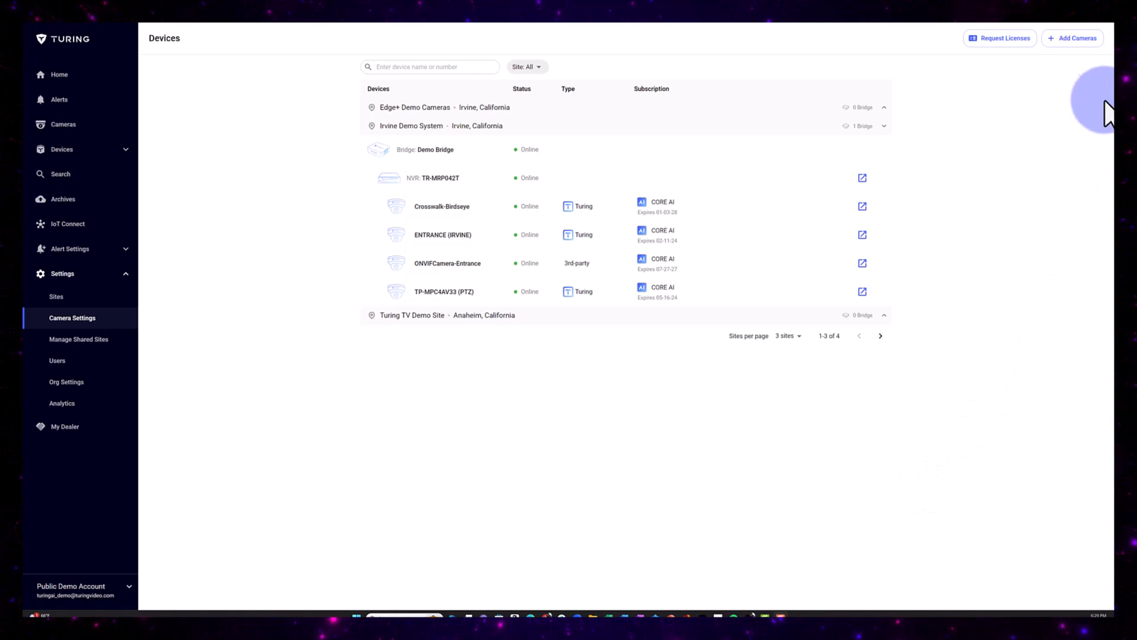
{"action": "mouse_move", "coordinate": [1073, 38]}
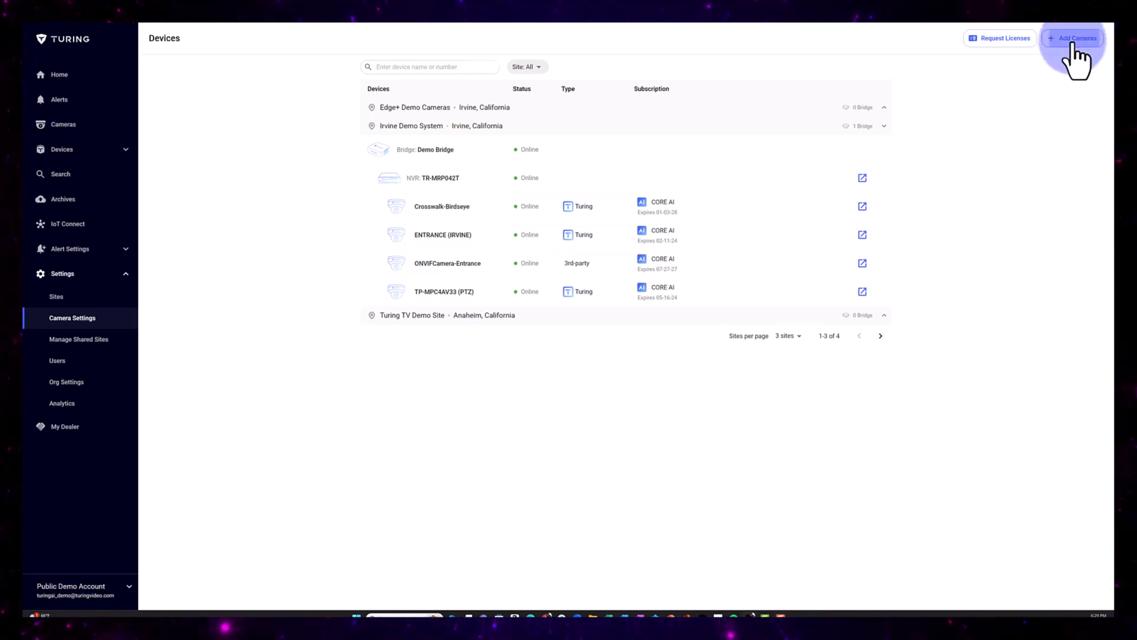
- Begin the Add Cameras flow from the Devices page
{"action": "left_click", "coordinate": [1072, 38]}
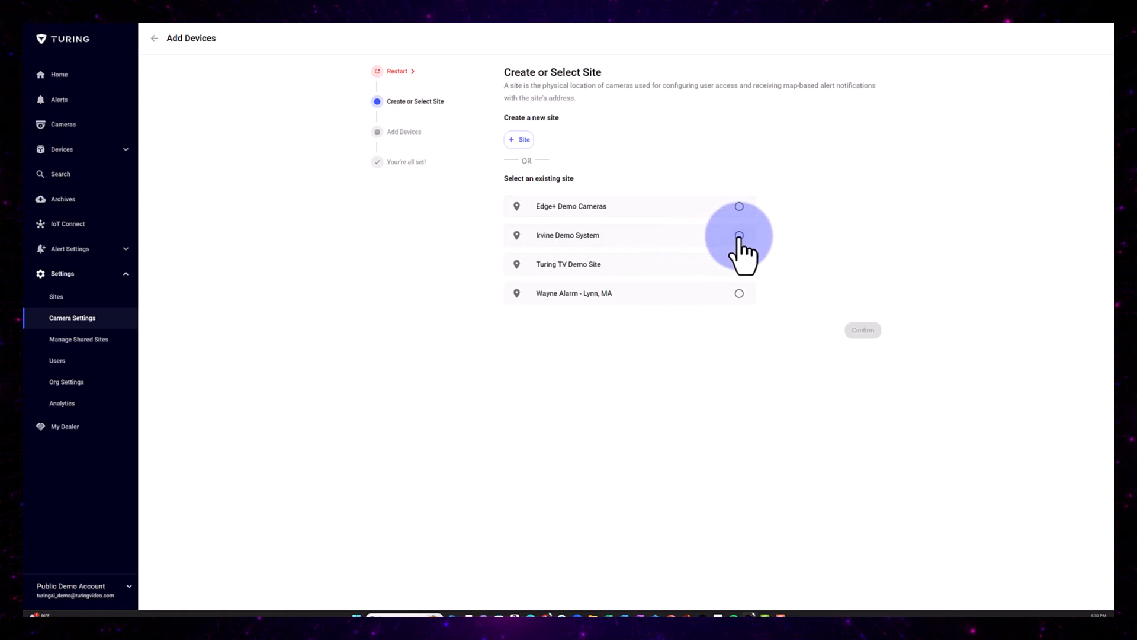
- Confirm Irvine Demo System as the site for the new cameras
{"action": "left_click", "coordinate": [739, 235]}
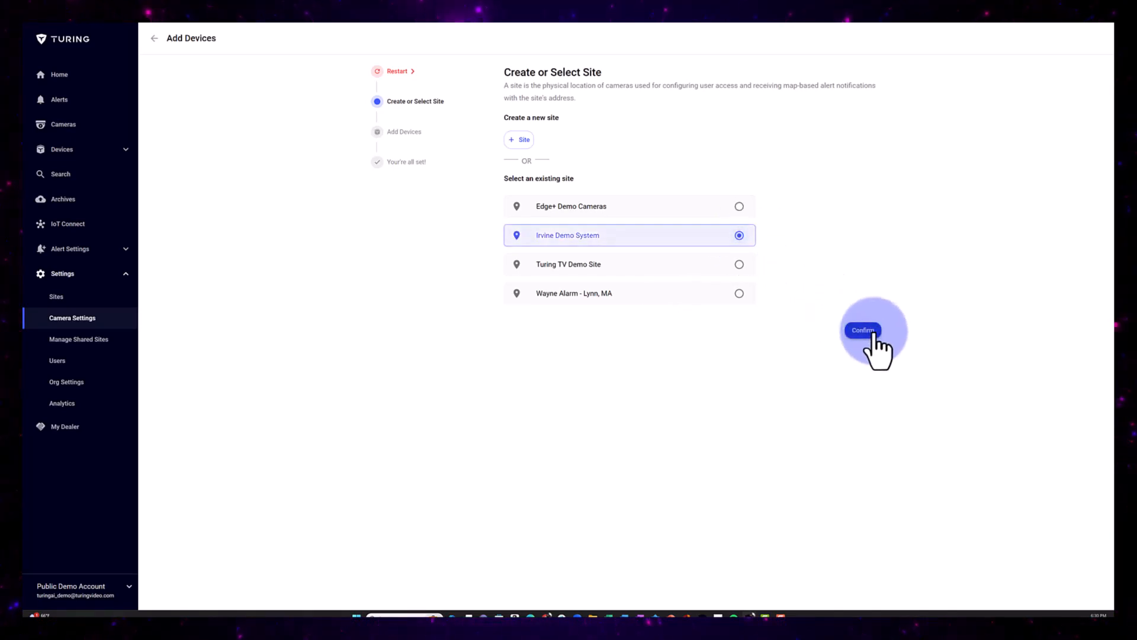
{"action": "left_click", "coordinate": [862, 330]}
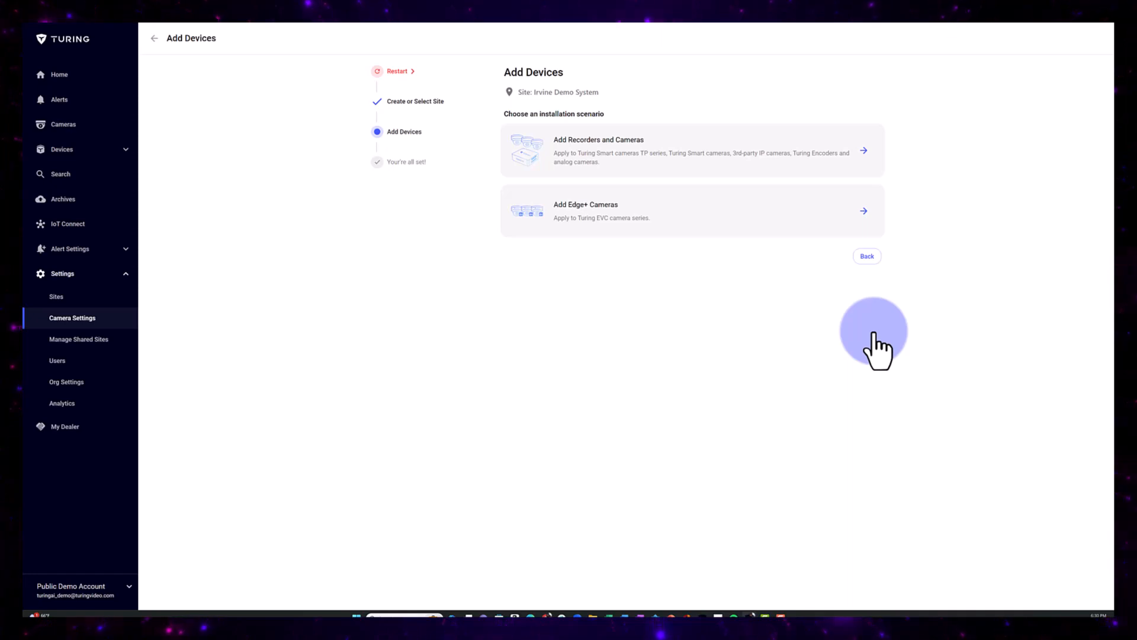
{"action": "mouse_move", "coordinate": [916, 296]}
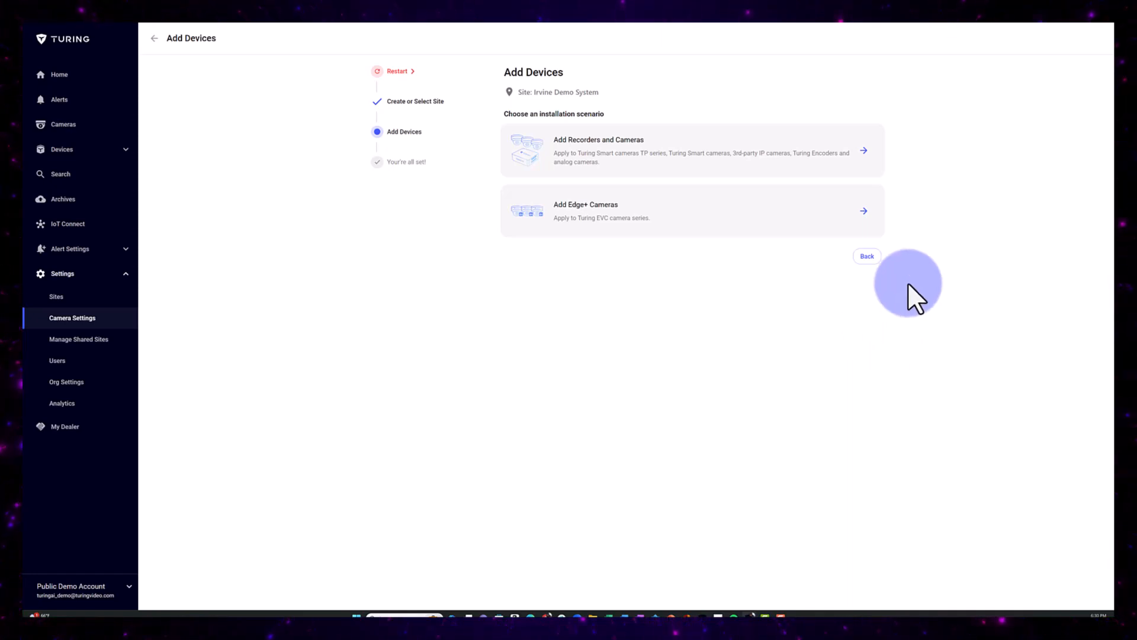
{"action": "mouse_move", "coordinate": [807, 222]}
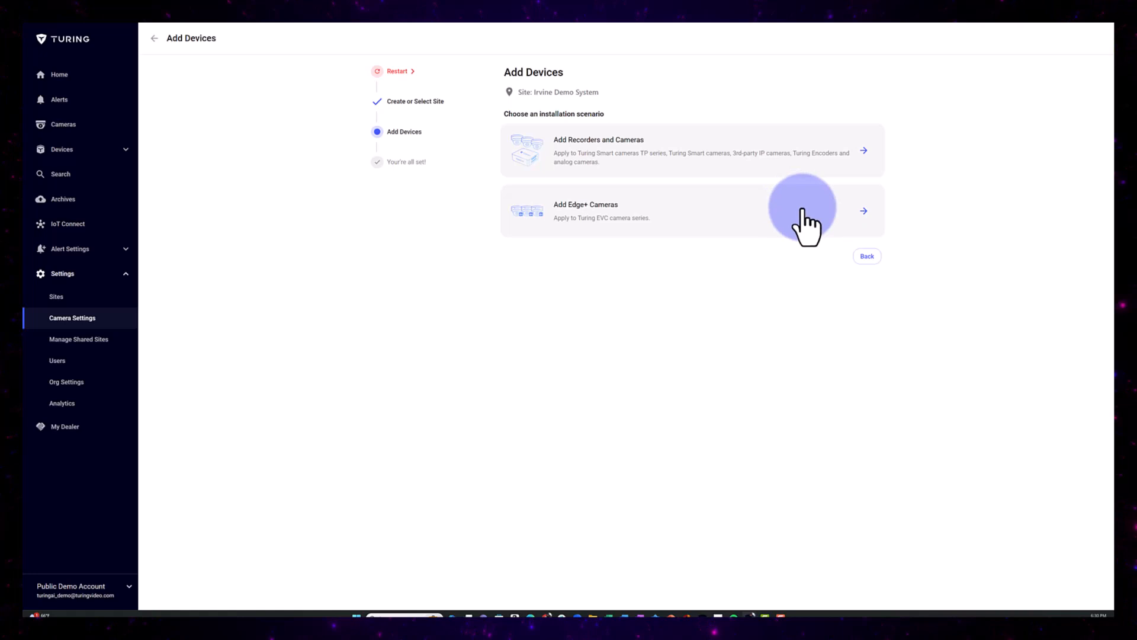
- Choose the Edge+ scenario, rename the detected camera to EdgePlus Entrance, and add and activate it
{"action": "left_click", "coordinate": [863, 210]}
{"action": "type", "text": "28:36:13:5"}
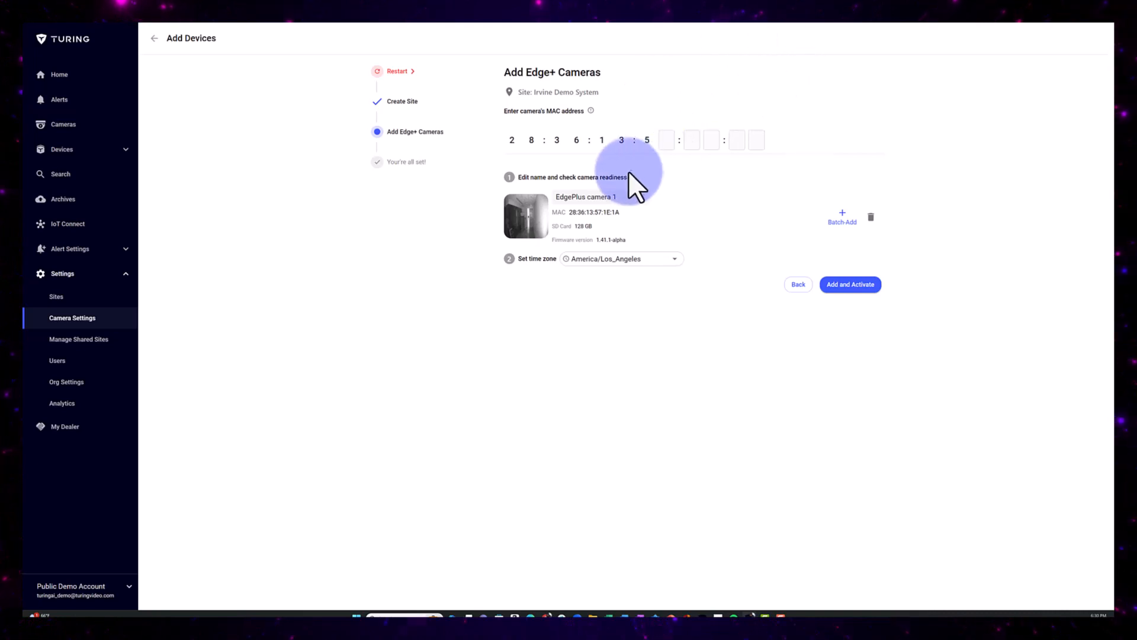
{"action": "double_click", "coordinate": [598, 196]}
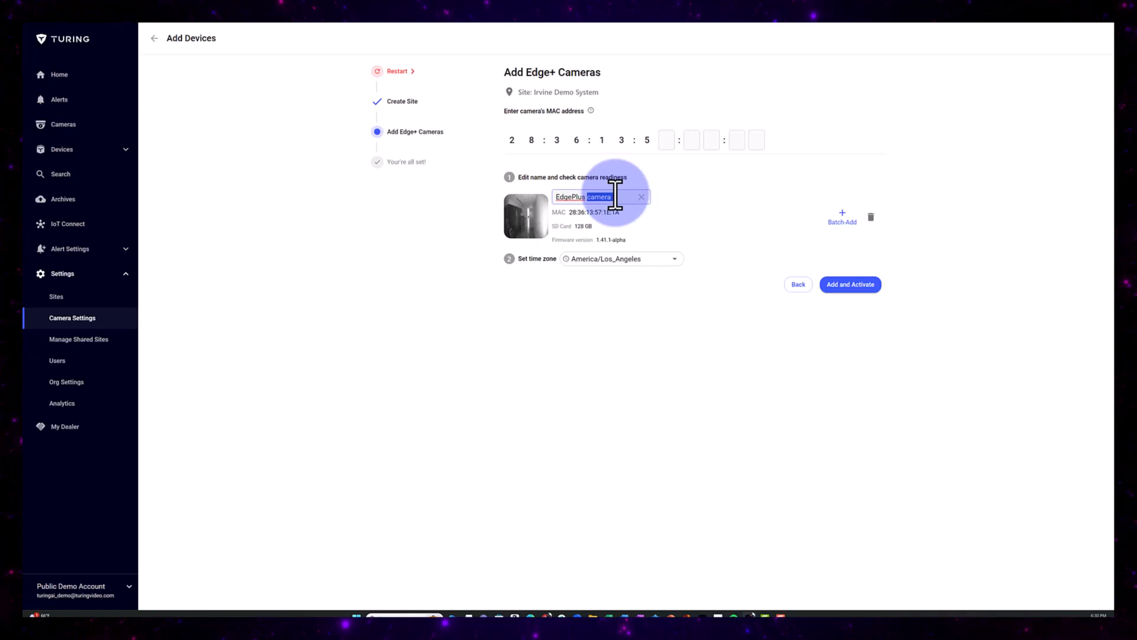
{"action": "type", "text": "Entrance"}
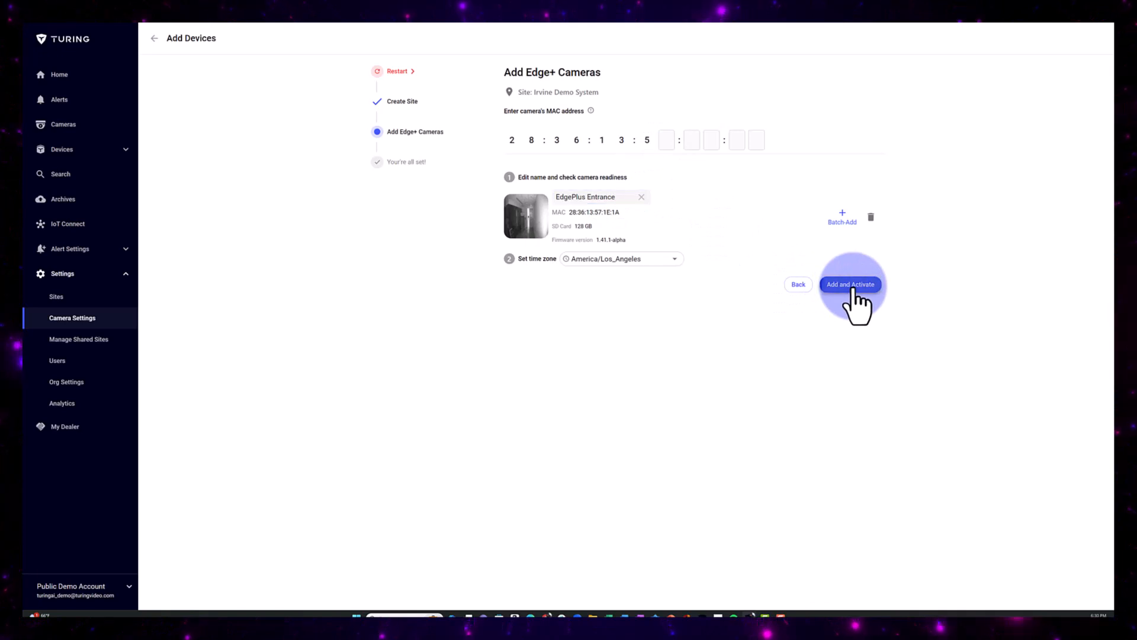
{"action": "left_click", "coordinate": [850, 283]}
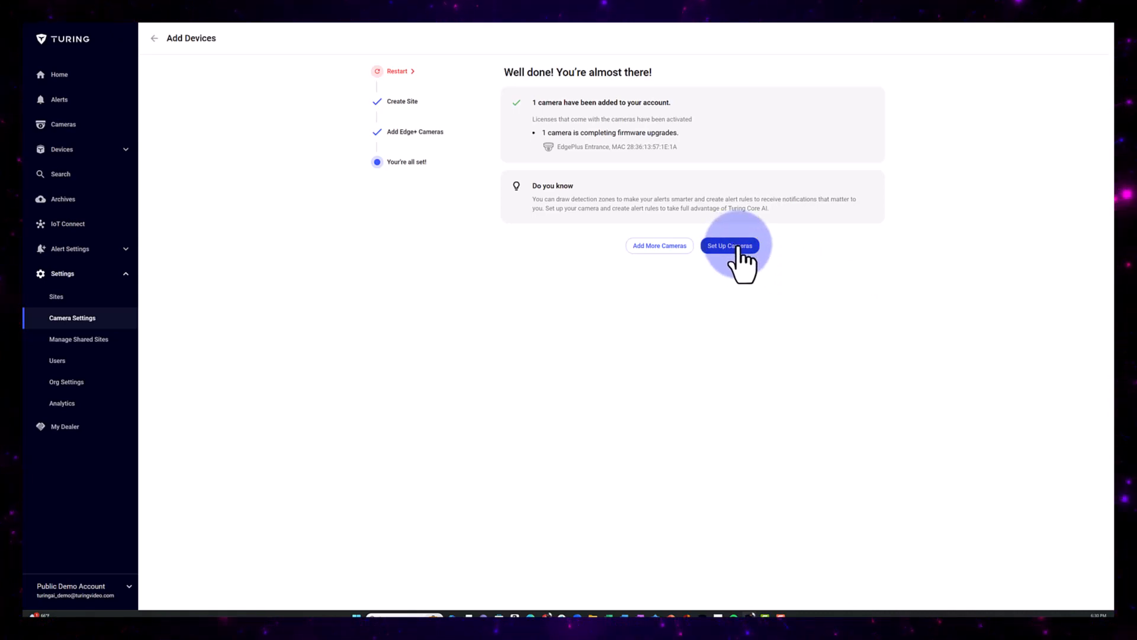
- Return to the devices list showing EdgePlus Entrance under Irvine Demo System
{"action": "left_click", "coordinate": [730, 245]}
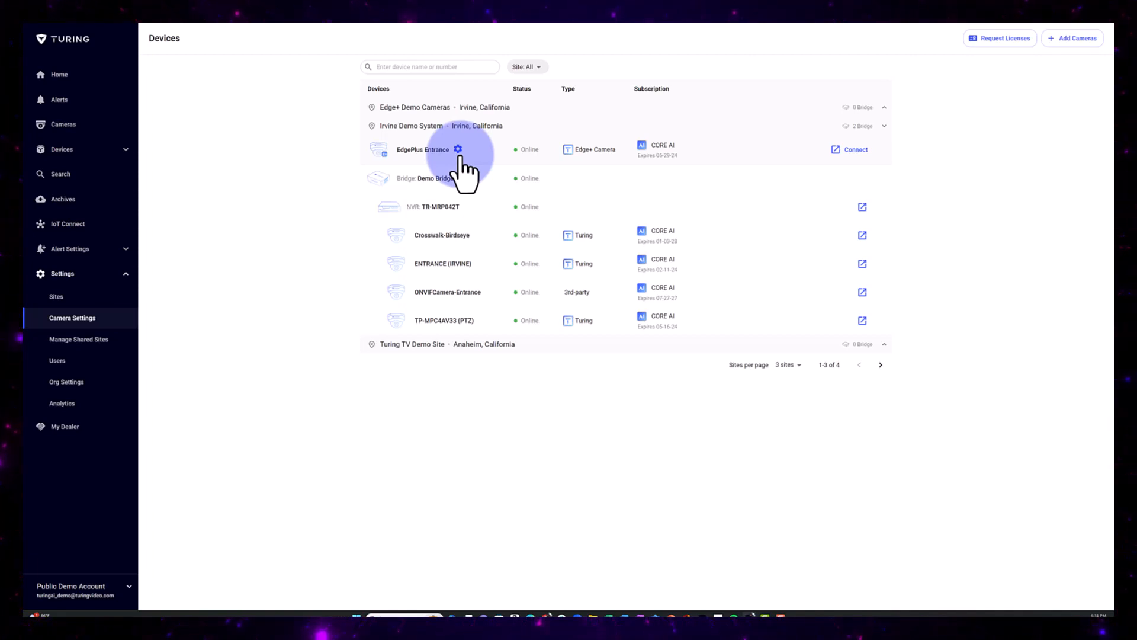
{"action": "mouse_move", "coordinate": [1104, 58]}
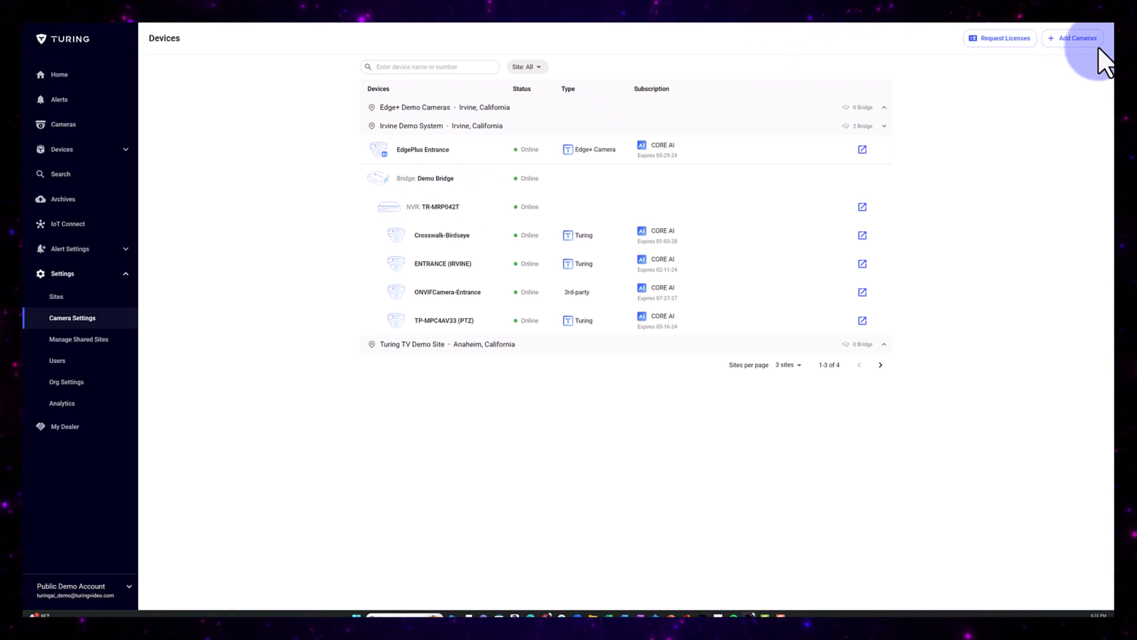
- Start another camera addition for the Edge+ Demo Cameras site using the Edge+ scenario
{"action": "left_click", "coordinate": [1072, 38]}
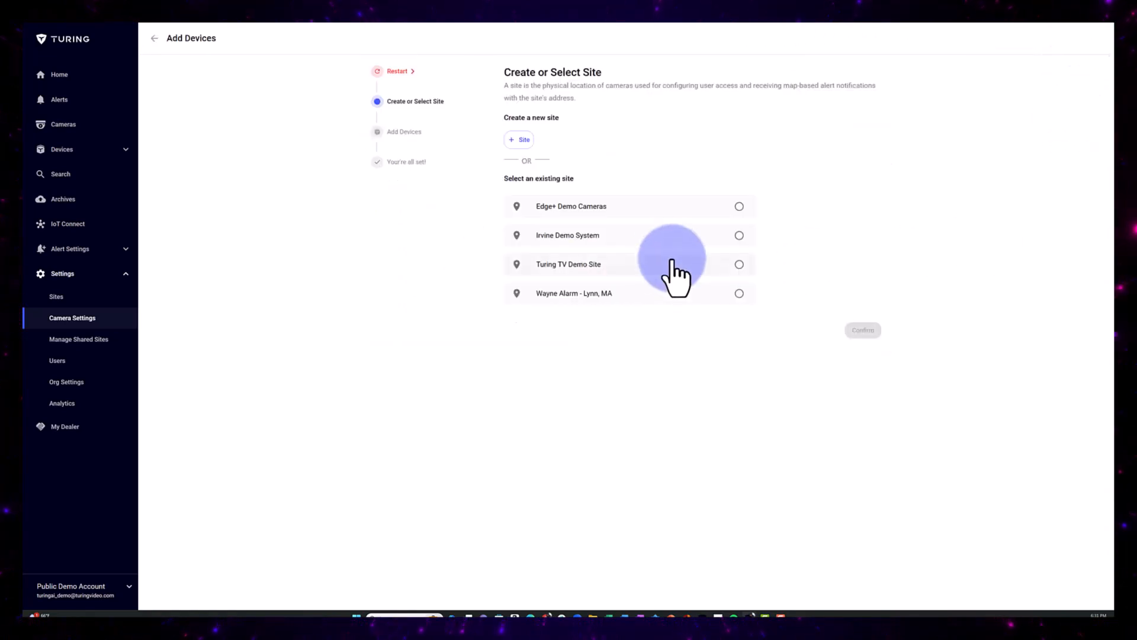
{"action": "mouse_move", "coordinate": [751, 222]}
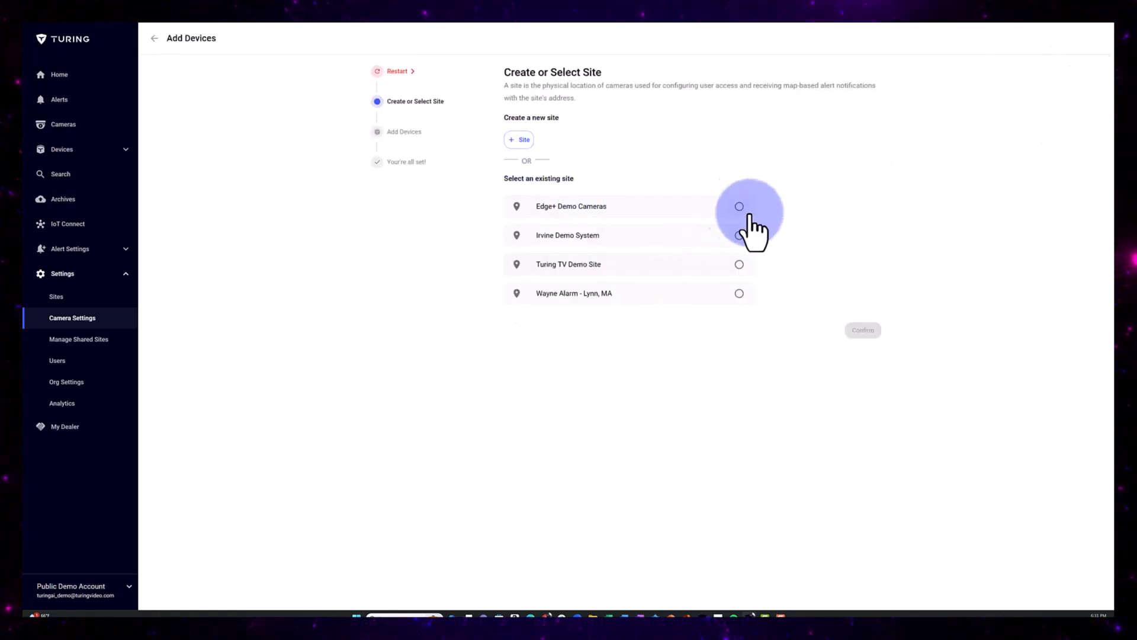
{"action": "left_click", "coordinate": [739, 206]}
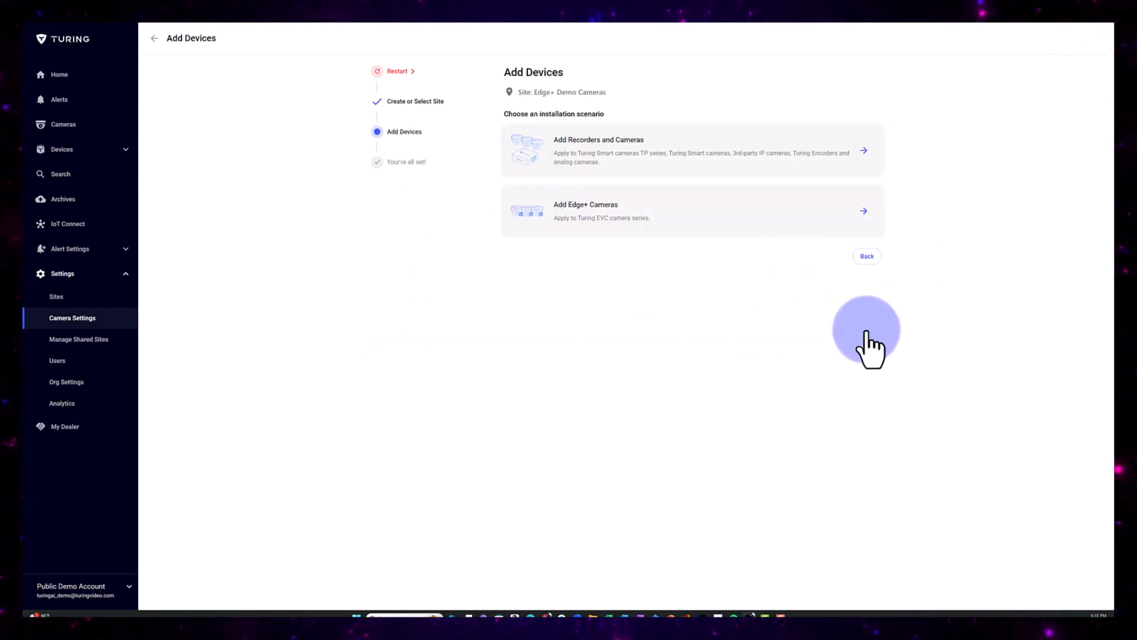
{"action": "mouse_move", "coordinate": [757, 225]}
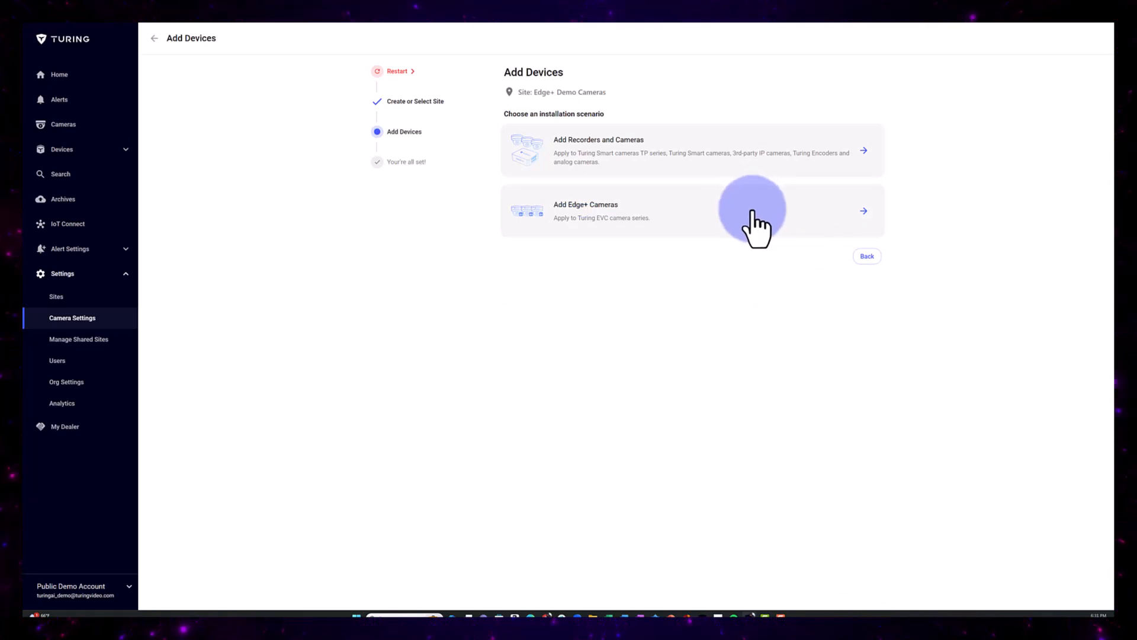
{"action": "left_click", "coordinate": [652, 211]}
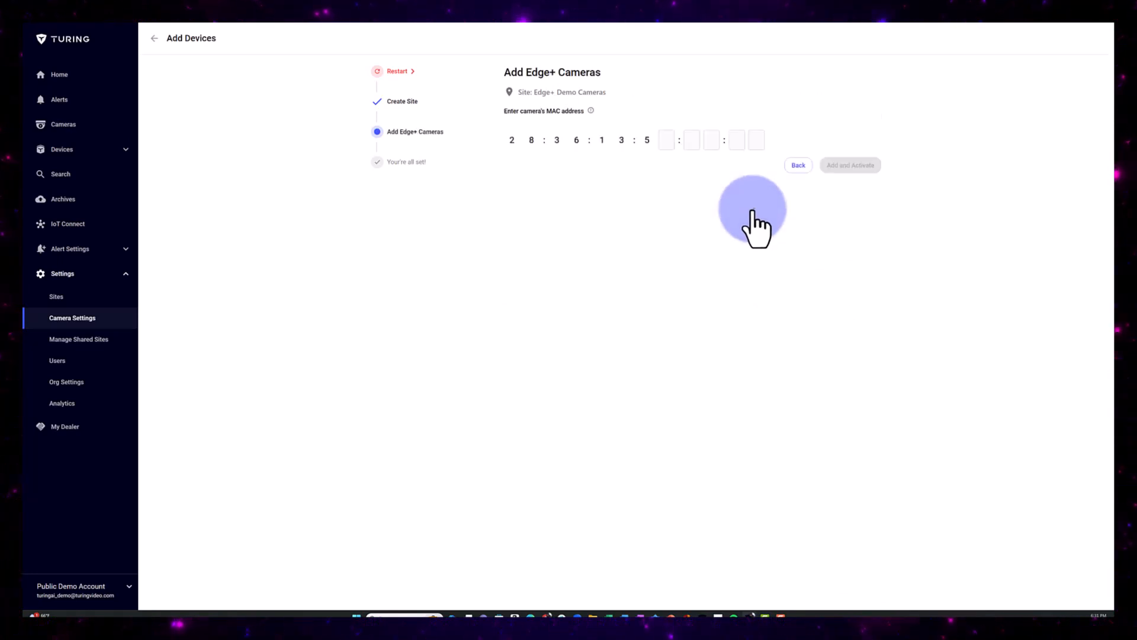
- Have EdgePlus camera 1 detected via the MAC address field and listed for adding
{"action": "left_click", "coordinate": [664, 140]}
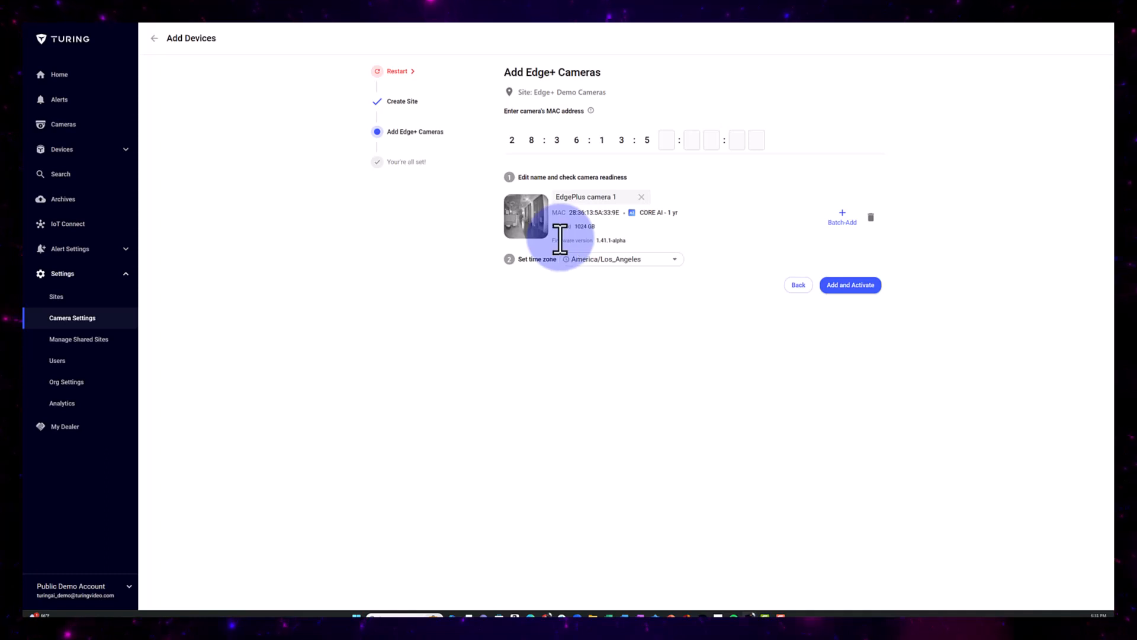
{"action": "mouse_move", "coordinate": [819, 250]}
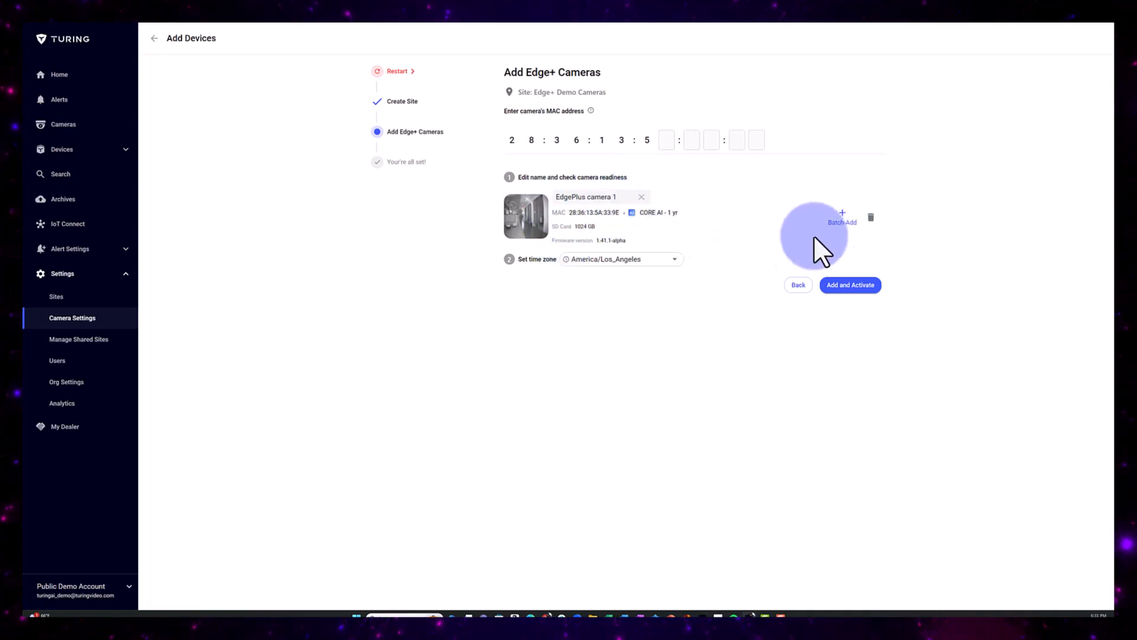
{"action": "mouse_move", "coordinate": [842, 218]}
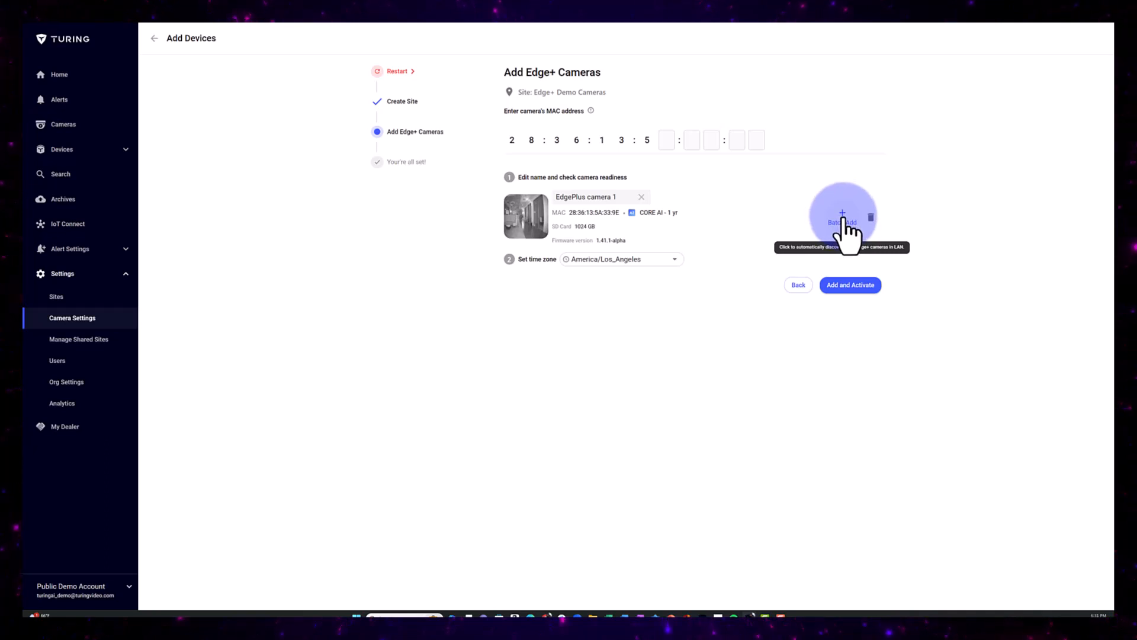
- Batch-discover the remaining Edge+ cameras on the LAN so EdgePlus cameras 1 through 6 are listed
{"action": "left_click", "coordinate": [842, 218]}
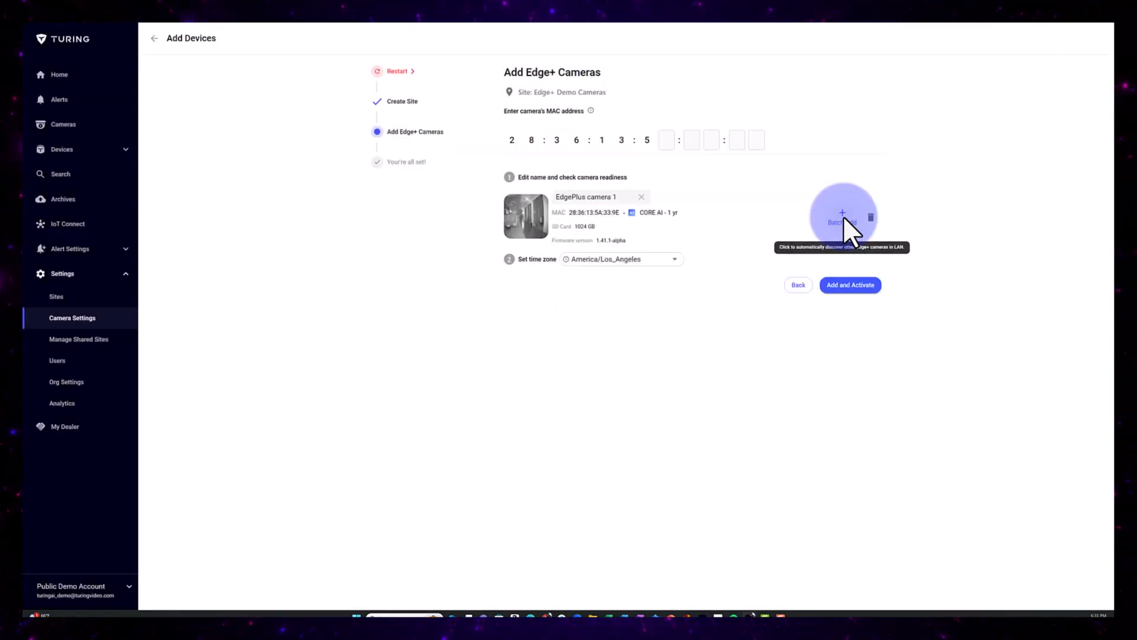
{"action": "left_click", "coordinate": [841, 223]}
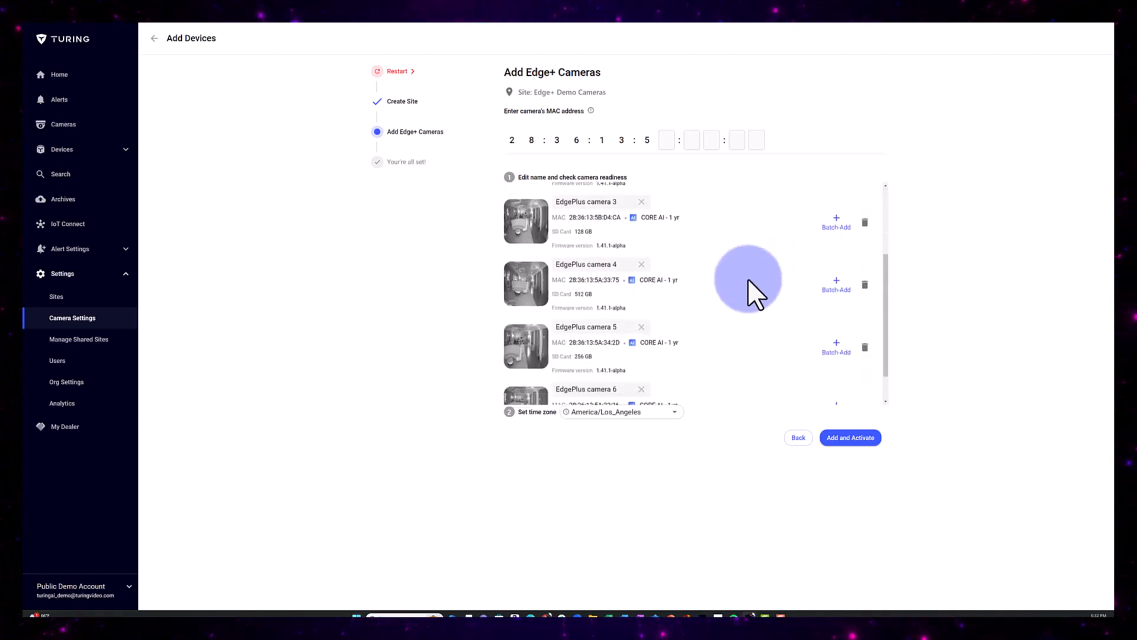
{"action": "scroll", "scroll_direction": "down", "scroll_amount": 3}
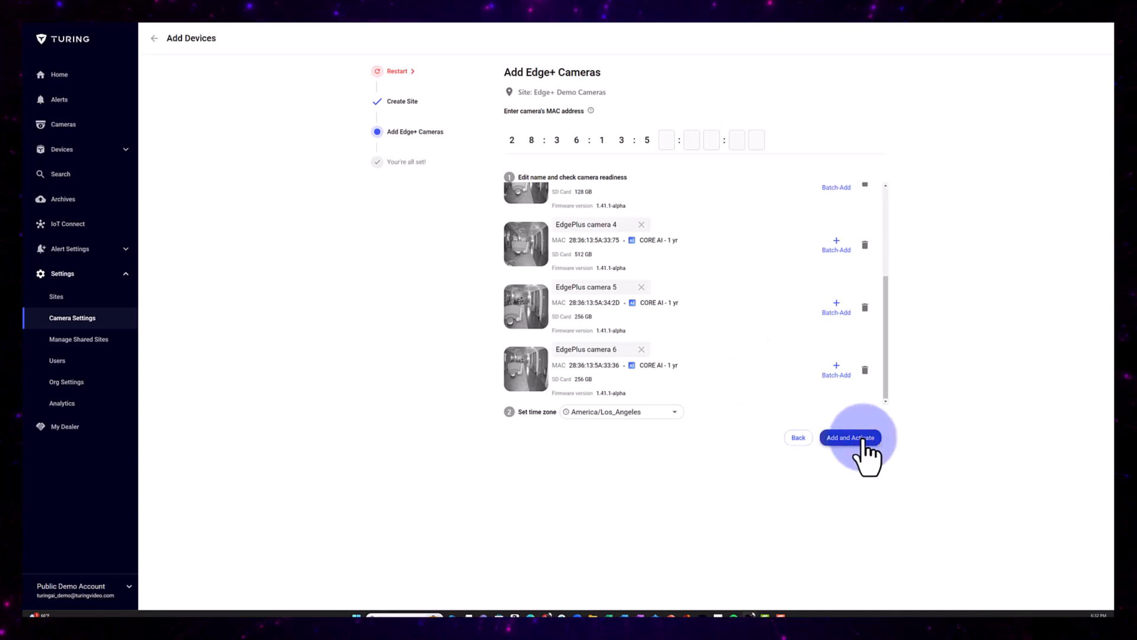
- Add and activate all six EdgePlus cameras at Edge+ Demo Cameras
{"action": "left_click", "coordinate": [849, 437]}
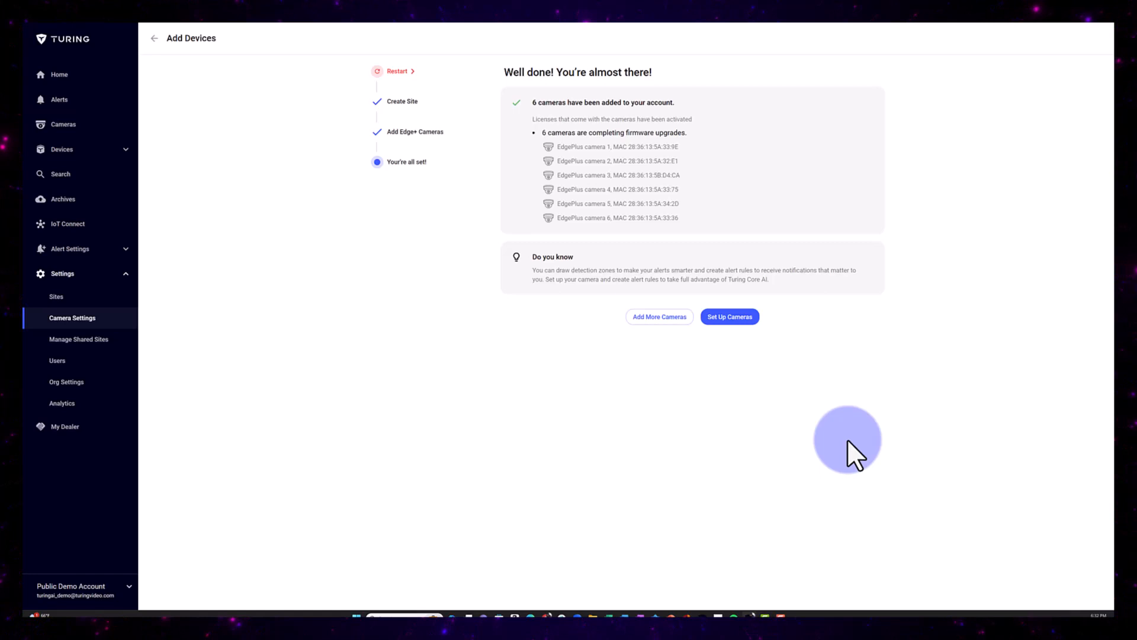
{"action": "mouse_move", "coordinate": [845, 442]}
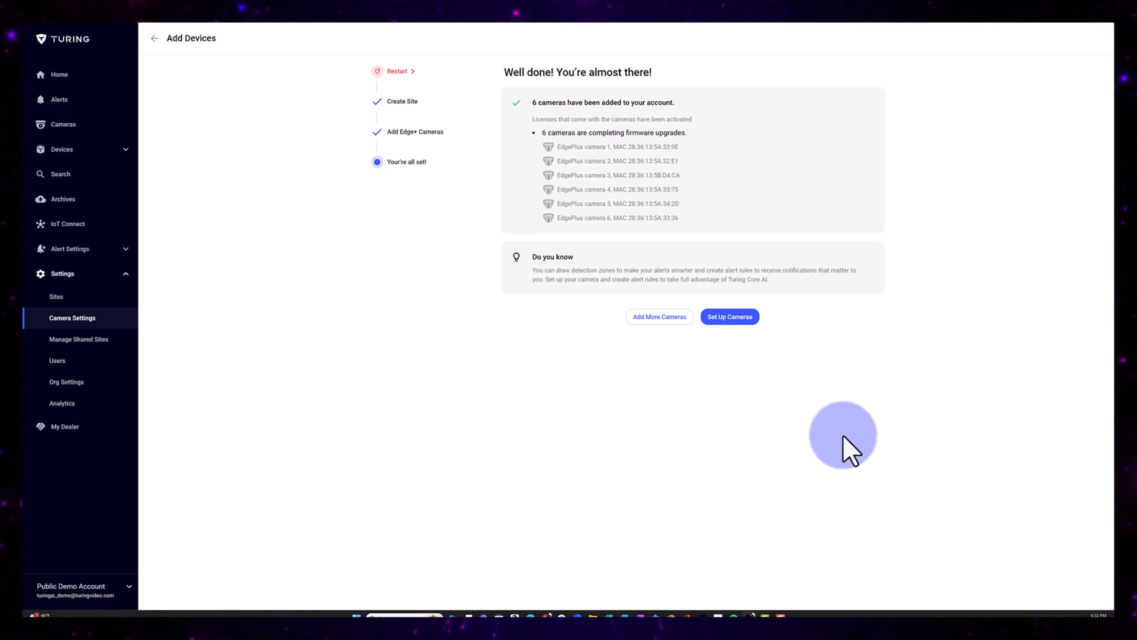